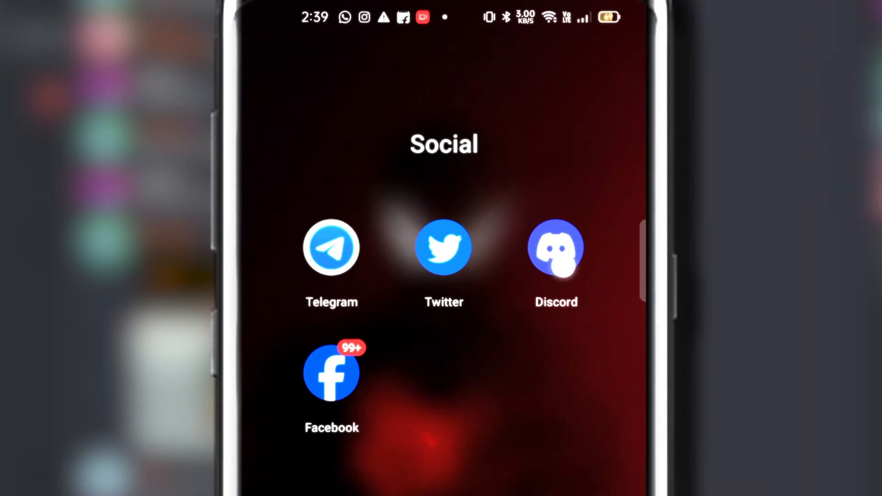
- Launch Discord from the Social folder on the home screen
left_click(555, 247)
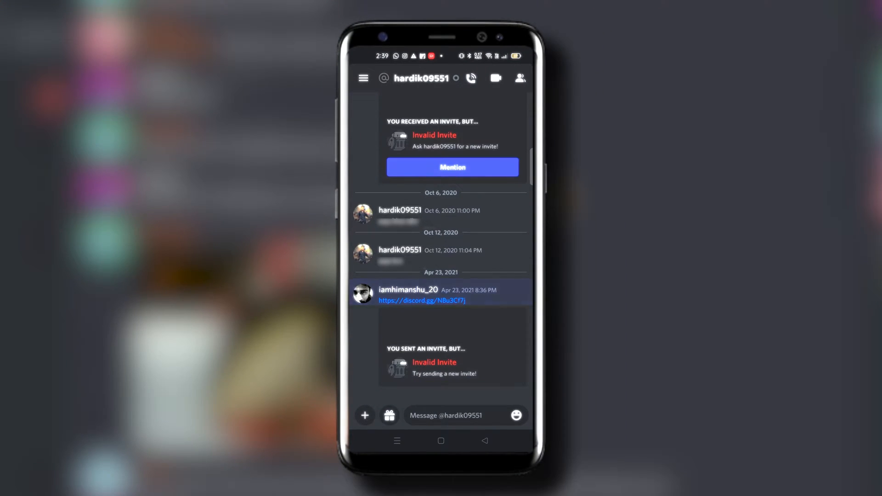
left_click(364, 77)
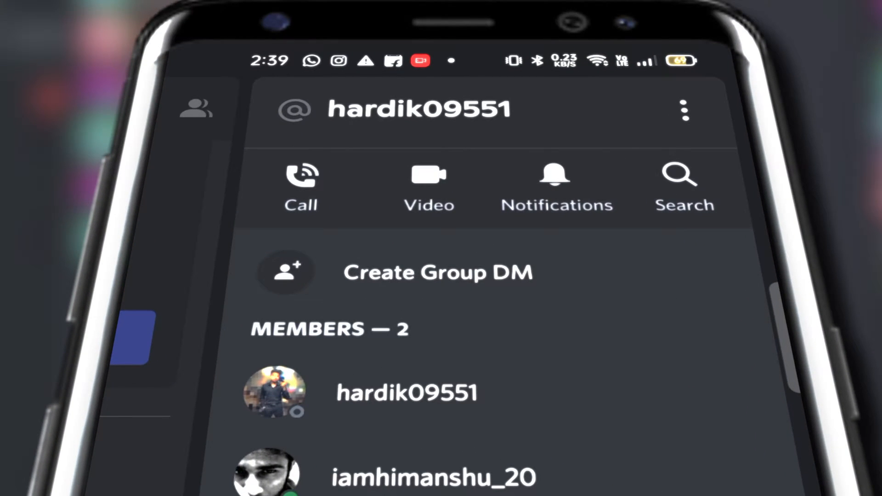
left_click(684, 110)
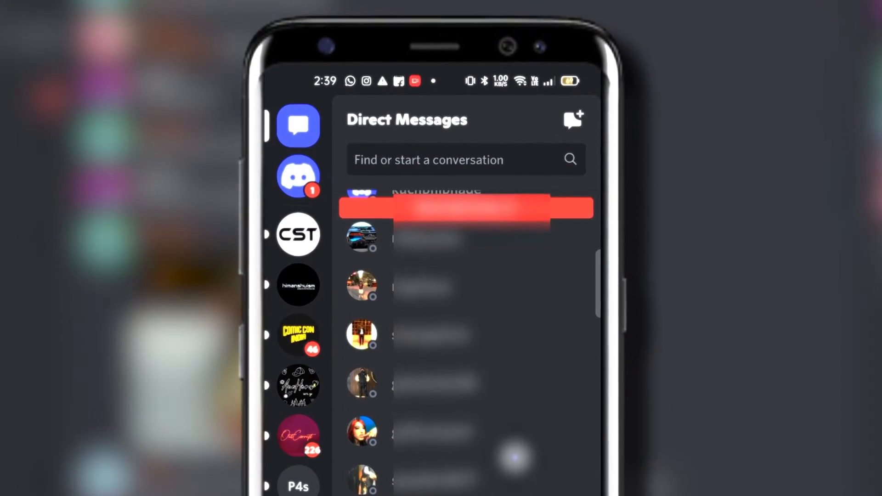
- Enter 'ha' in the Find or start a conversation search
type("ha")
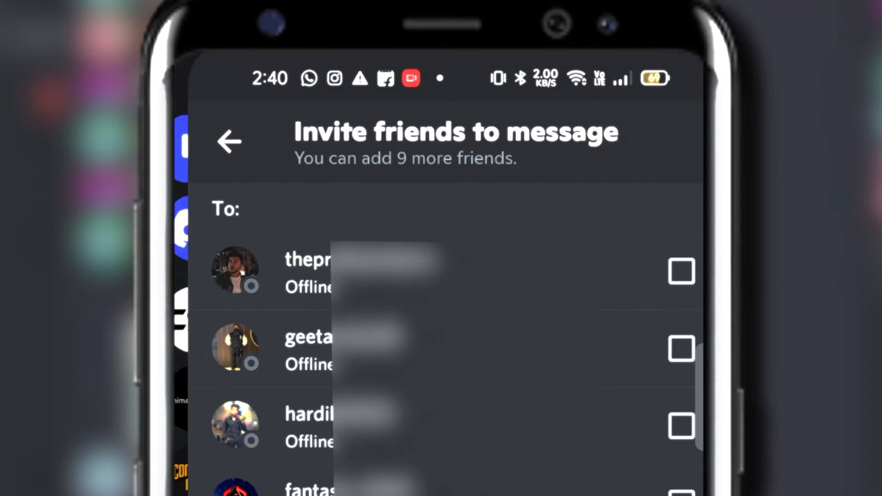
scroll("down", 3)
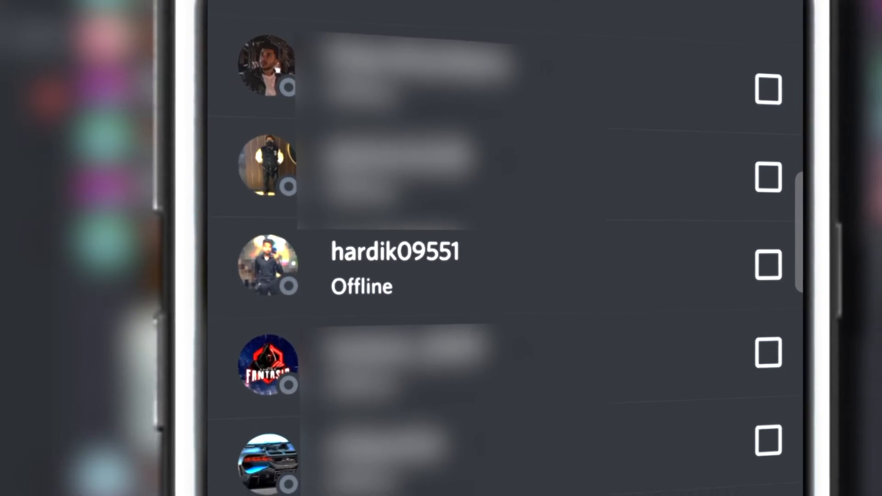
left_click(765, 265)
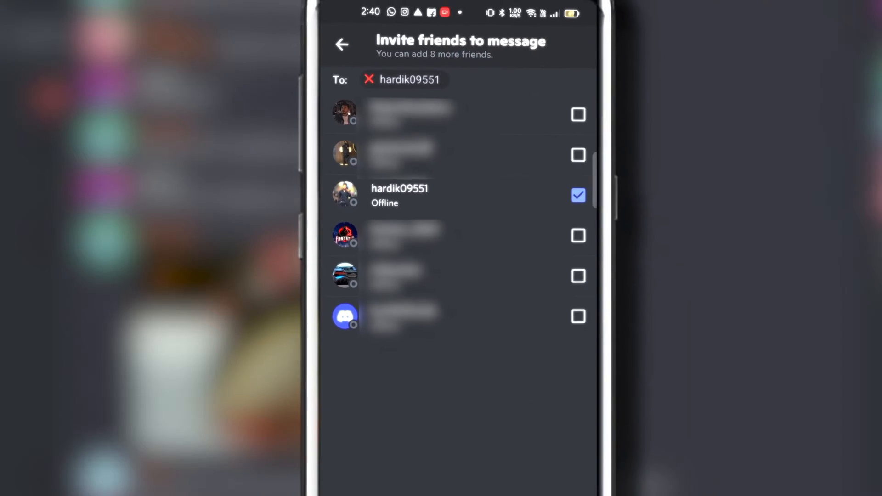